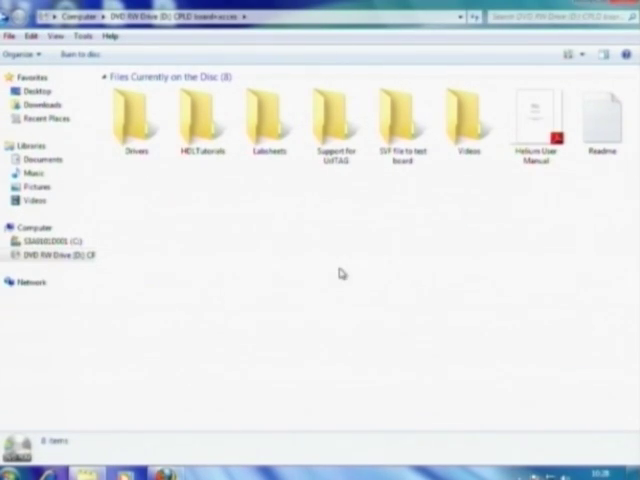
Open the Helium User Manual from the disc's top-level contents in Adobe Reader
left_click(532, 117)
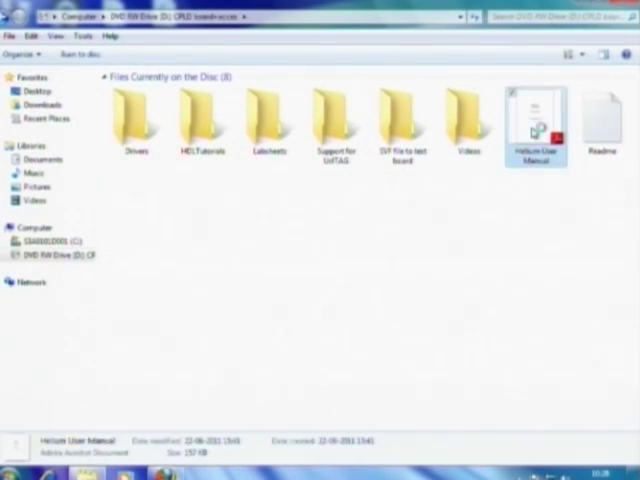
double_click(533, 113)
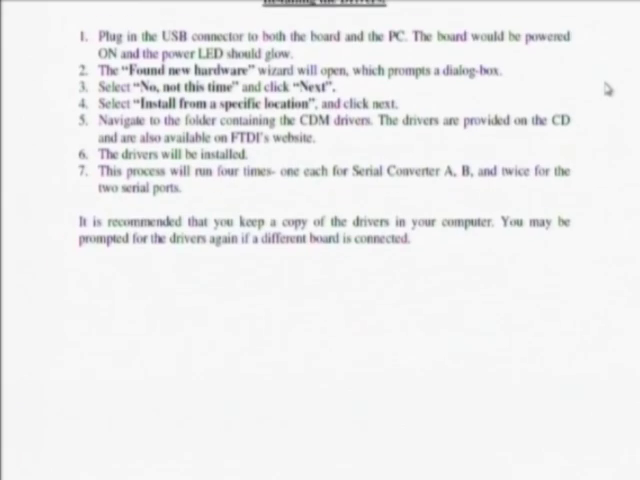
Scroll the manual from the driver installation steps down to the clock note and download links
scroll("down", 3)
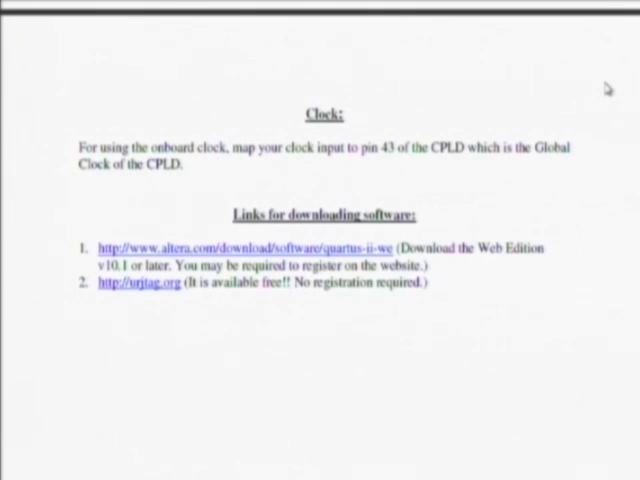
mouse_move(625, 58)
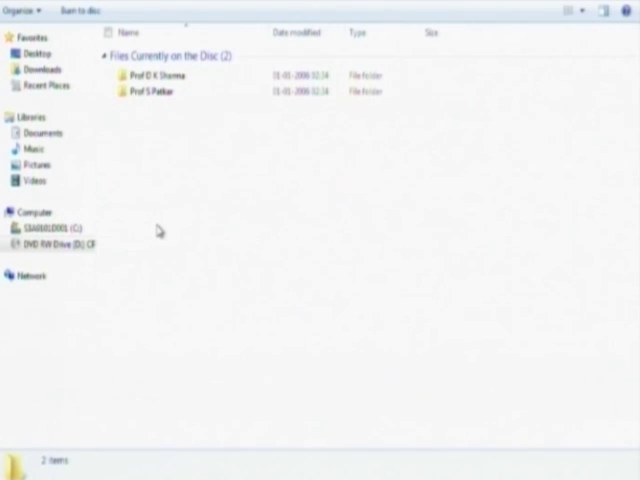
mouse_move(162, 211)
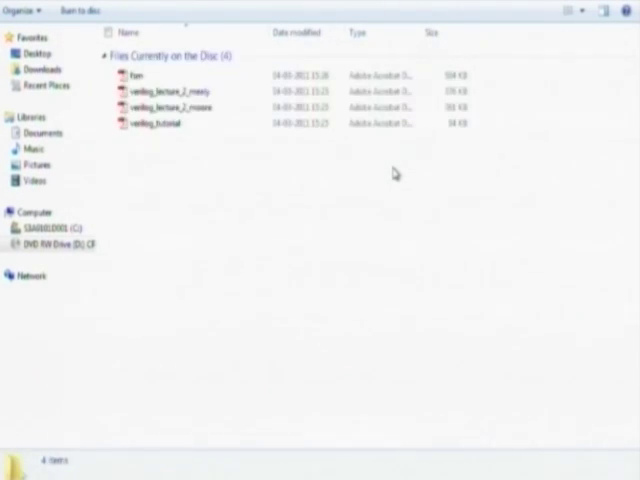
Select one of the tutorial PDFs listed in the professor's folder
left_click(160, 91)
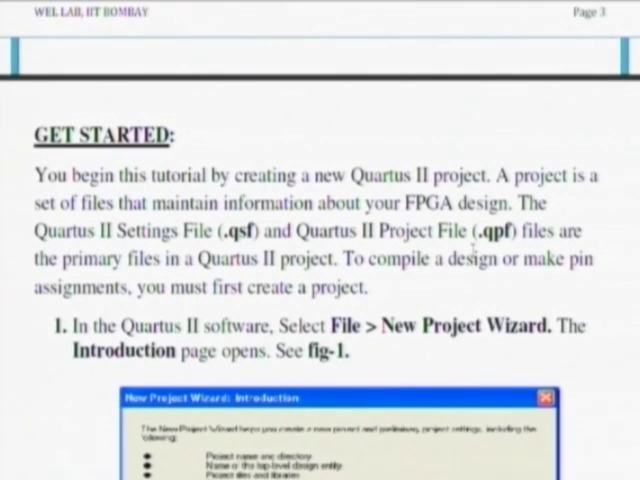
Scroll the Quartus tutorial through the Get Started section, Fig-1 and step 2
scroll("down", 3)
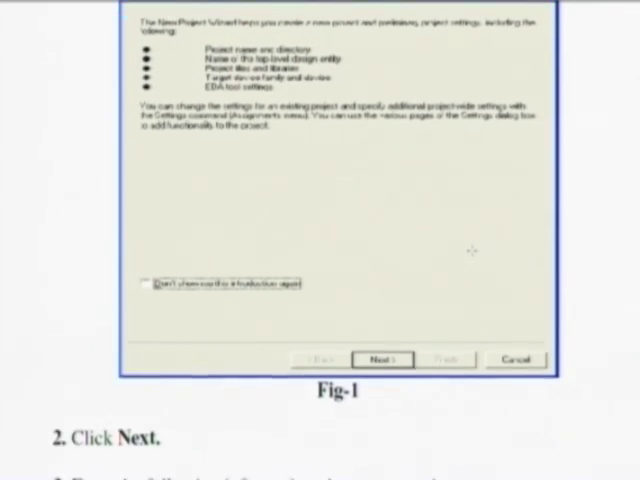
scroll("down", 3)
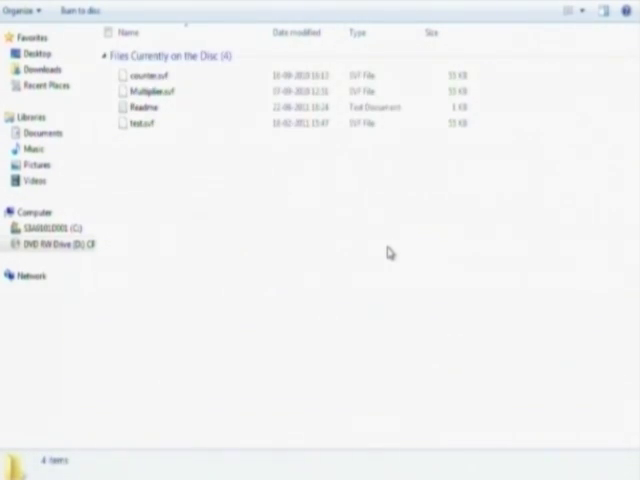
Look over test.svf, the Readme and Multiplier.svf in the SVF test-board folder
left_click(143, 123)
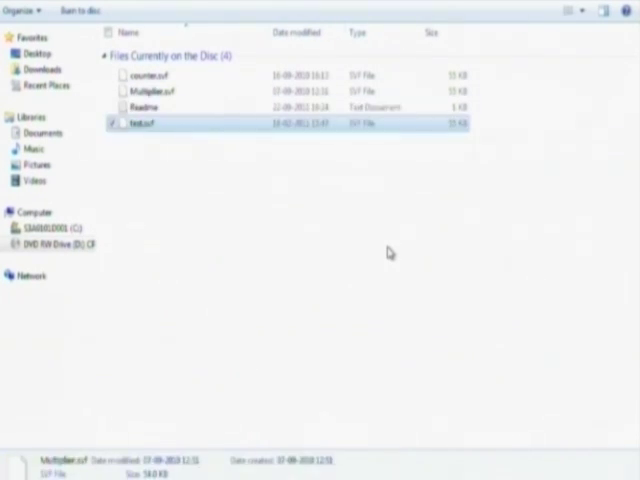
left_click(145, 107)
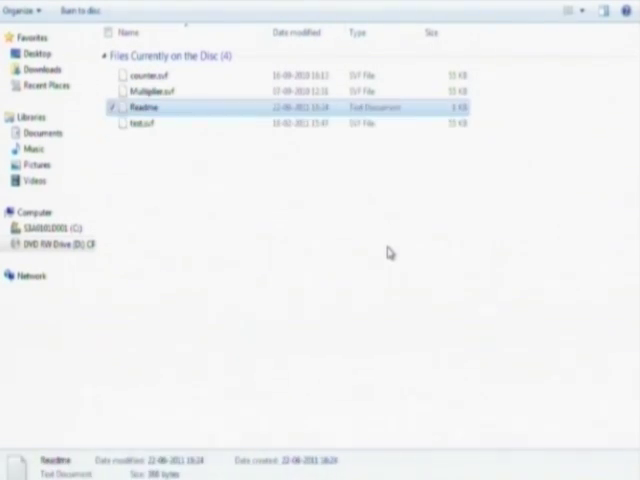
left_click(160, 74)
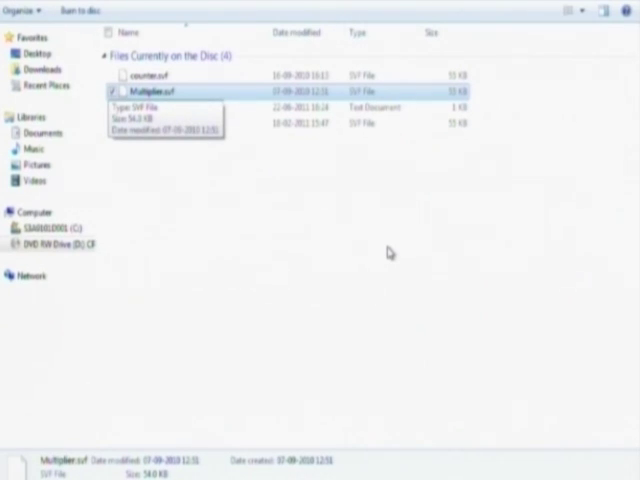
left_click(140, 122)
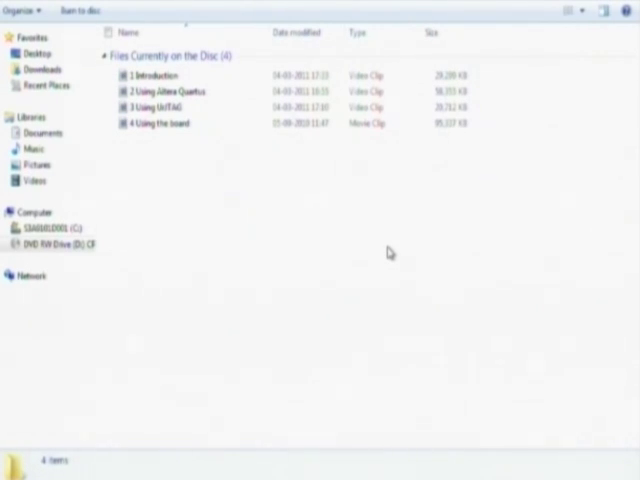
Select the Using Altera Quartus and Using the board clips in the Videos folder
left_click(175, 90)
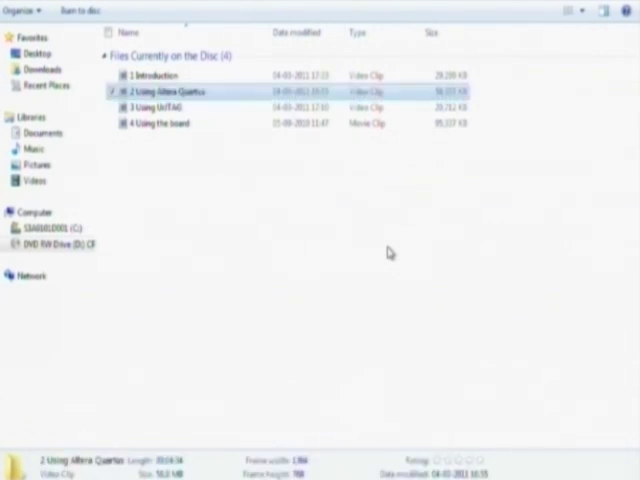
left_click(155, 123)
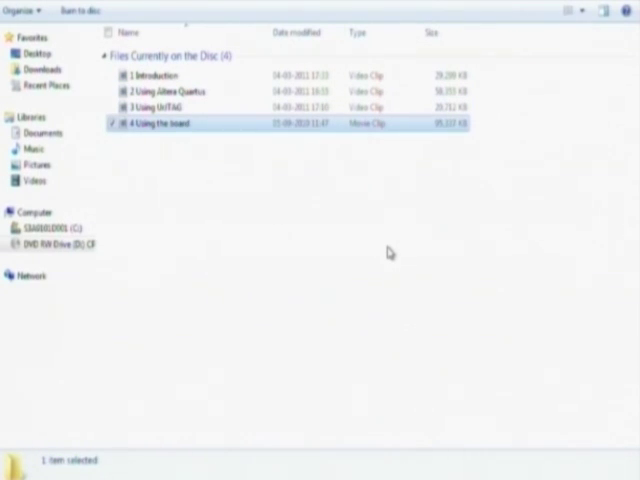
left_click(170, 91)
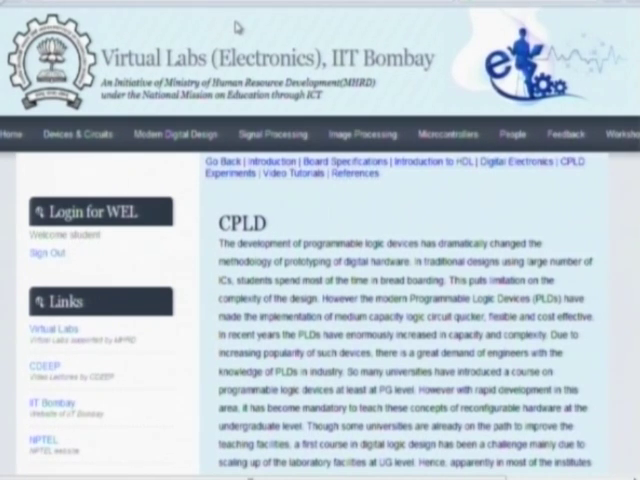
Open the Virtual Labs CPLD page in the browser and scroll its introduction
left_click(272, 133)
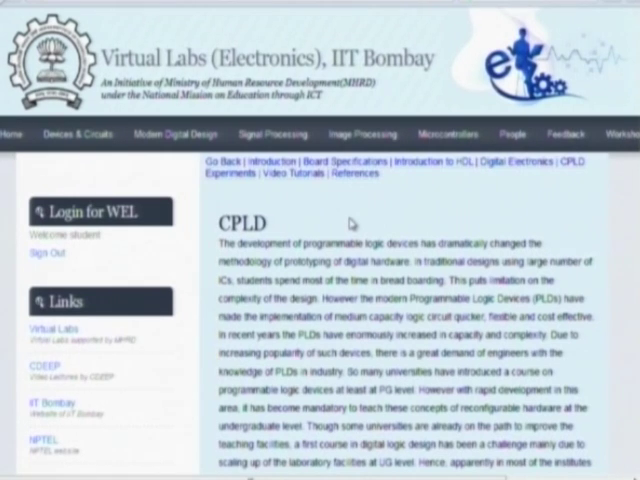
scroll("down", 3)
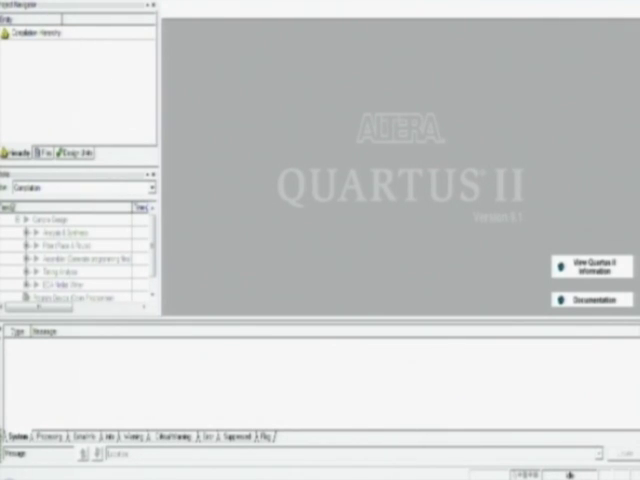
Start the New Project Wizard and accept the project directory, creating the missing folder
left_click(8, 3)
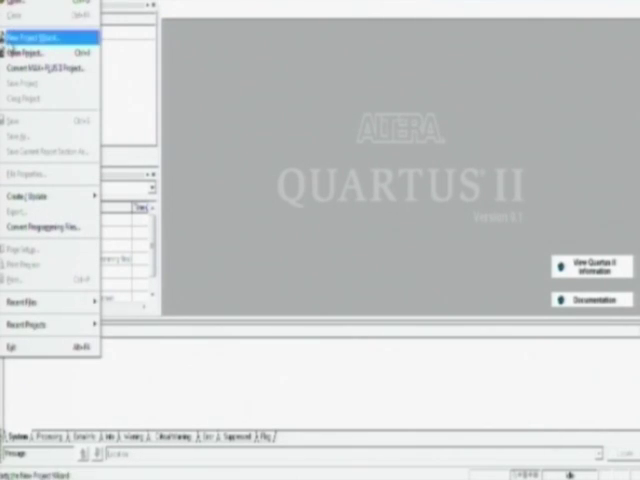
left_click(33, 47)
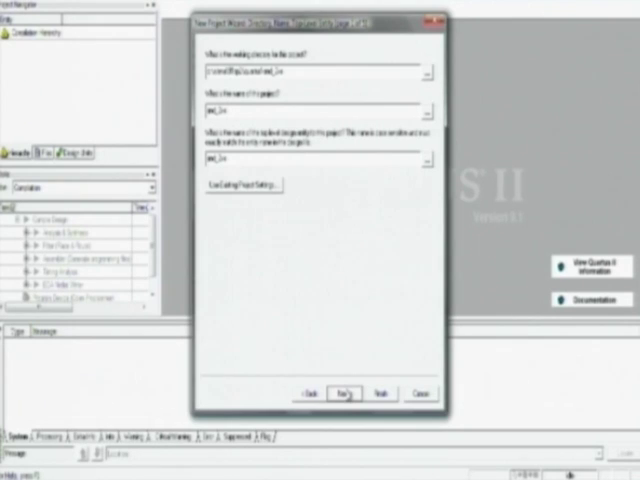
left_click(344, 389)
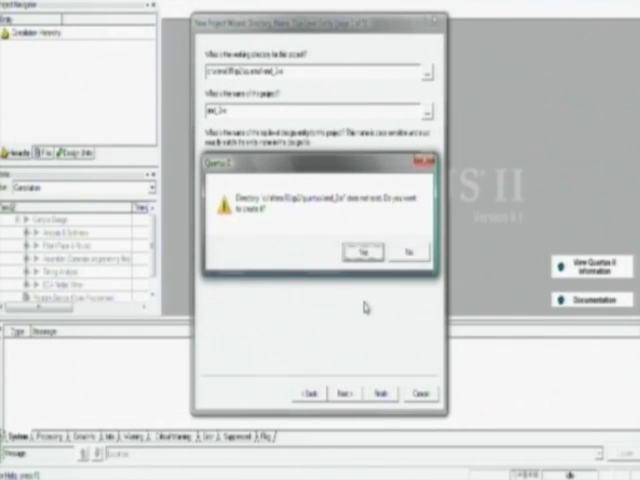
left_click(365, 250)
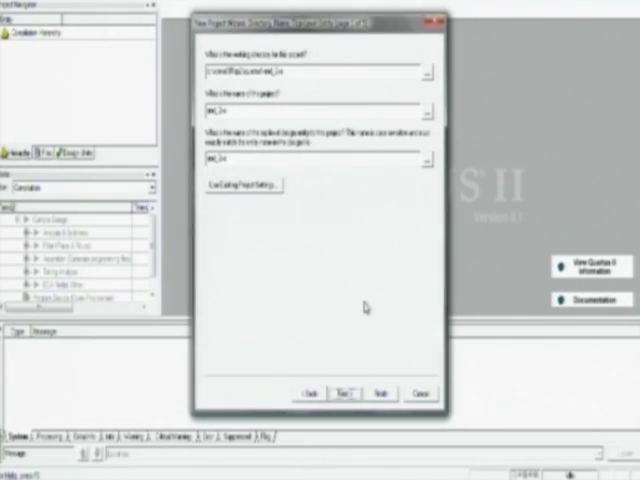
left_click(347, 391)
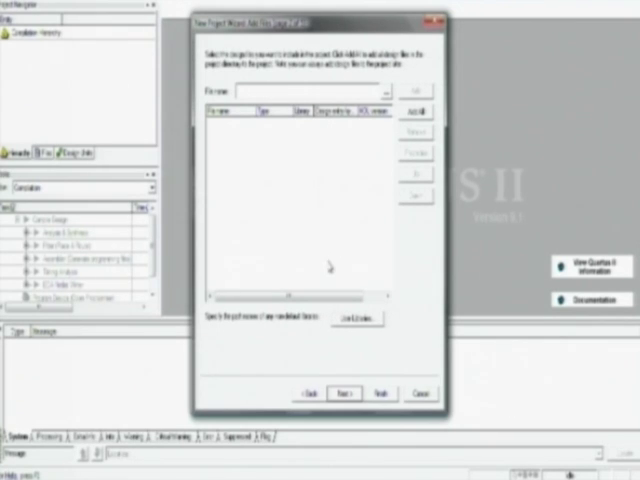
mouse_move(326, 272)
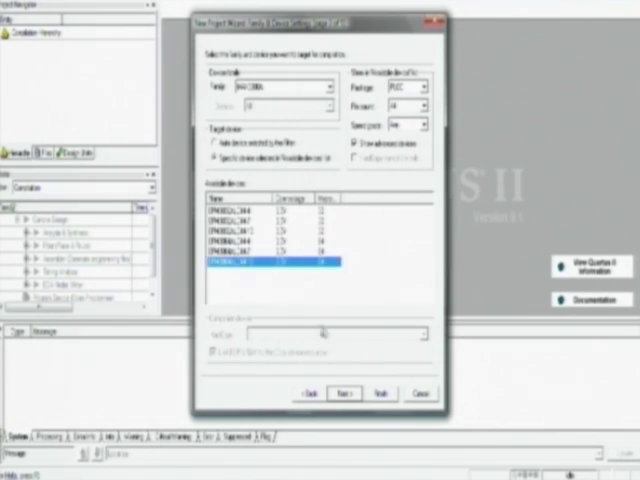
Keep the MAX 3000A device with no EDA tools and finish creating the project
left_click(343, 393)
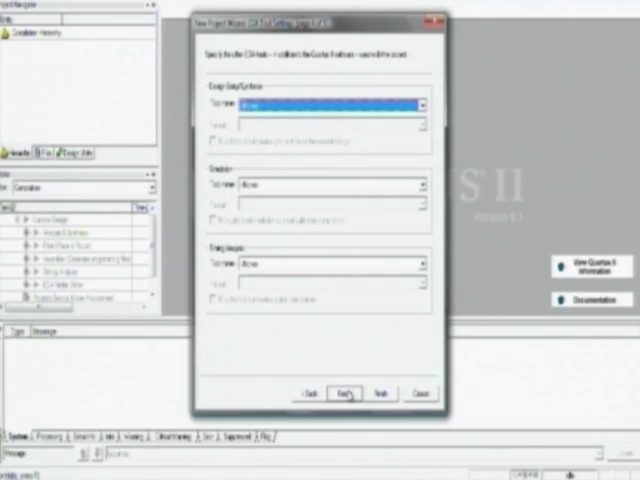
left_click(347, 392)
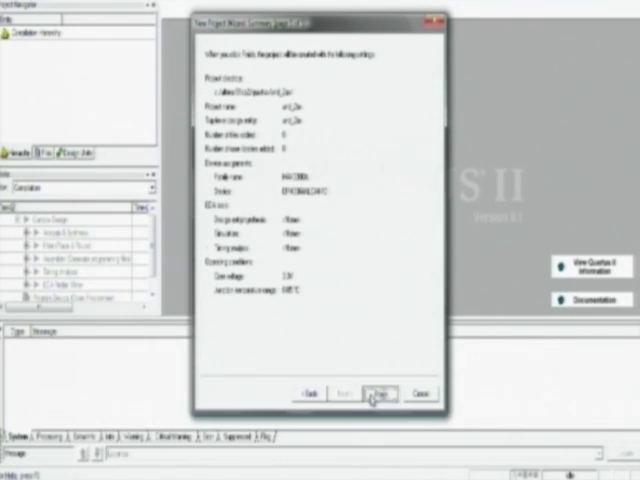
left_click(373, 394)
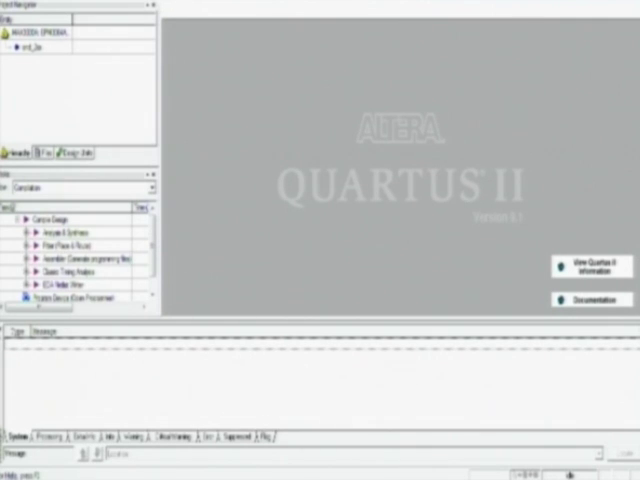
Create a blank VHDL design file in the new project
left_click(20, 5)
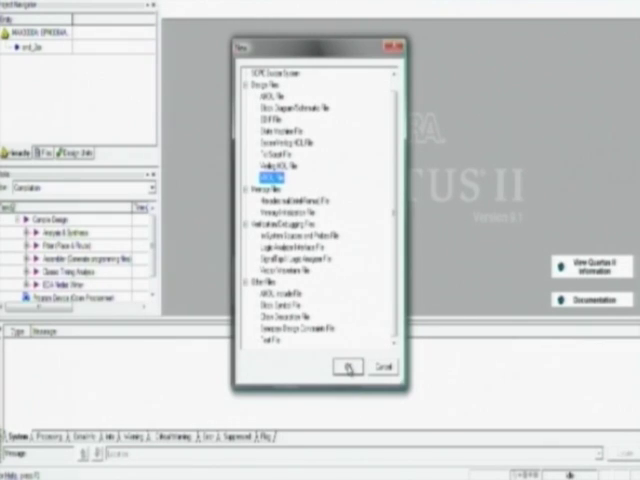
left_click(346, 366)
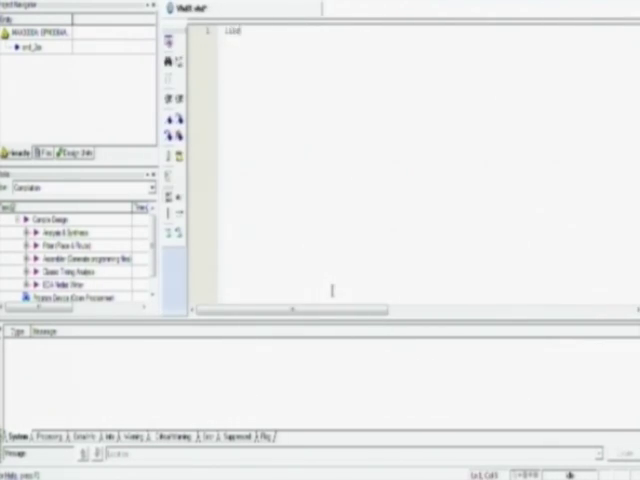
Write the library ieee; use clause with .std and begin the entity declaration
type("library ieee;")
type("use iee")
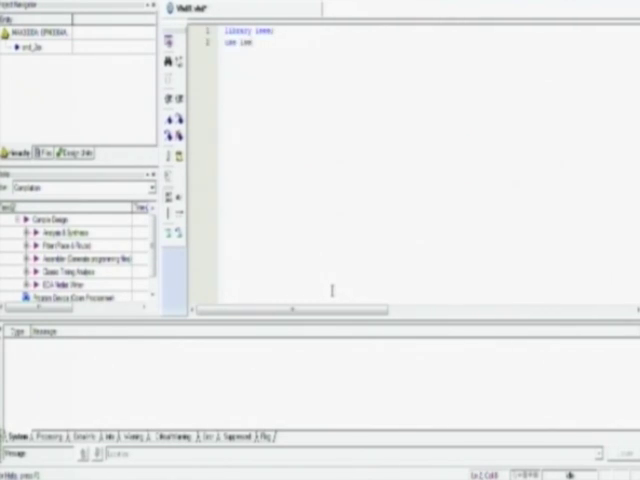
type(".std_logic_1164.all;")
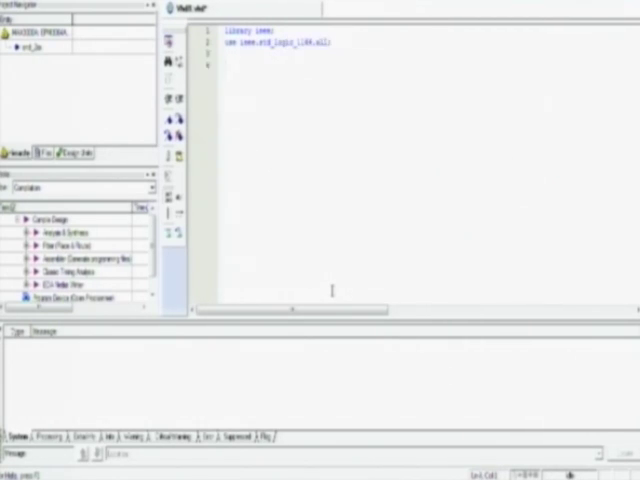
type("entity and_2ee is port(")
type("a,b: in std_logic;")
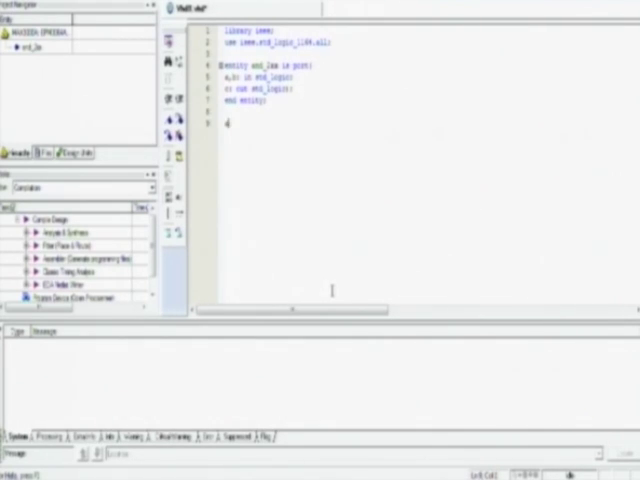
Write the architecture with begin, c <= a and b; and end; for the AND gate
type("architecture test of and_2ea is")
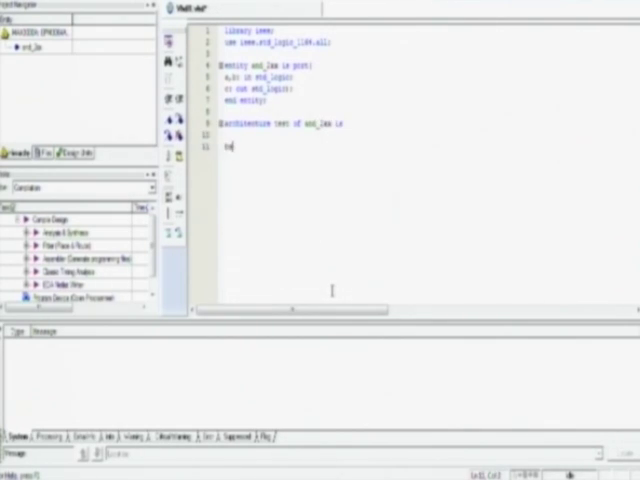
type("begin")
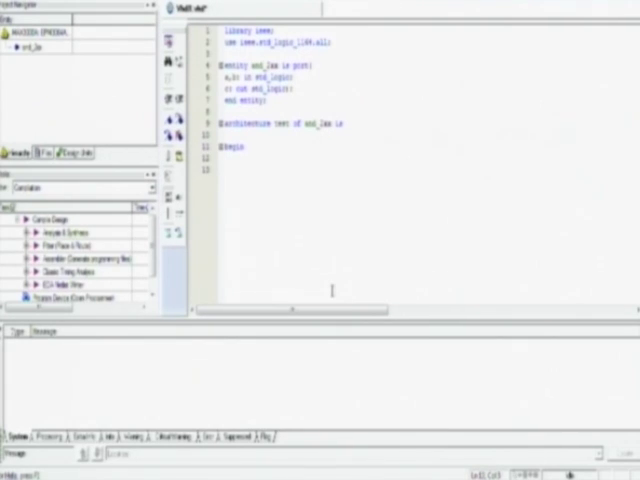
type("c <=")
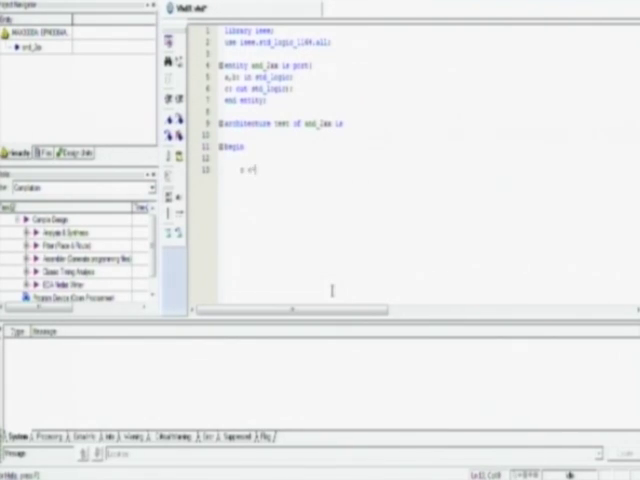
type("a and b;")
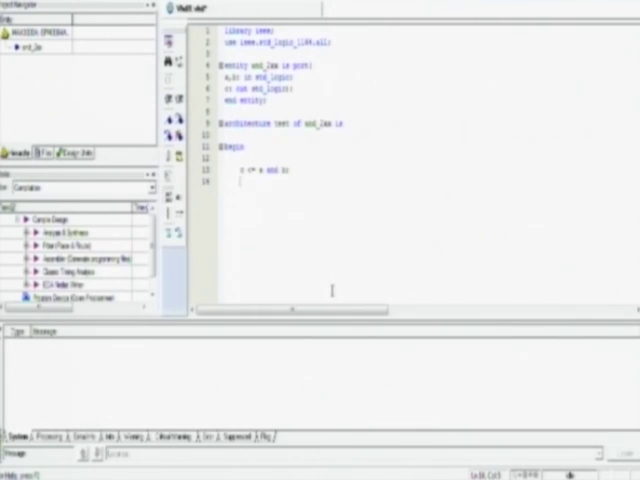
type("end;")
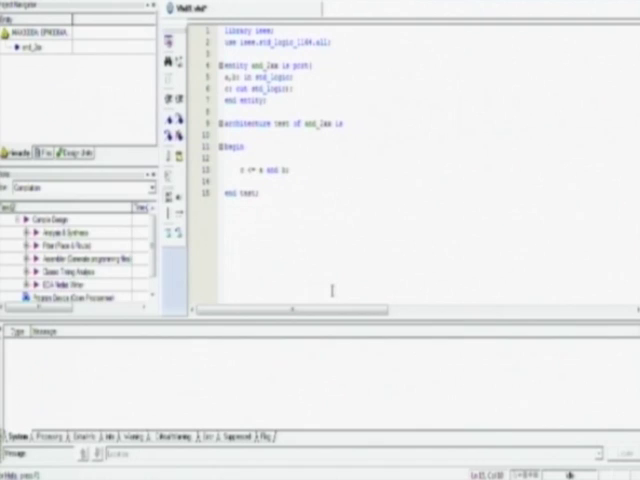
mouse_move(332, 299)
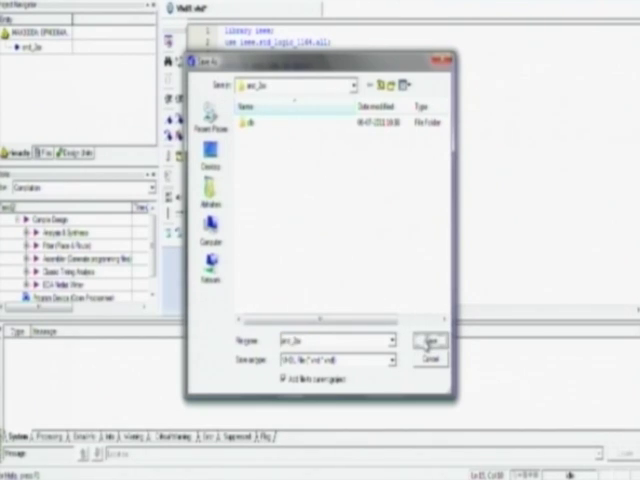
Save the VHDL file into the project folder with 'Add file to current project' kept checked
left_click(428, 341)
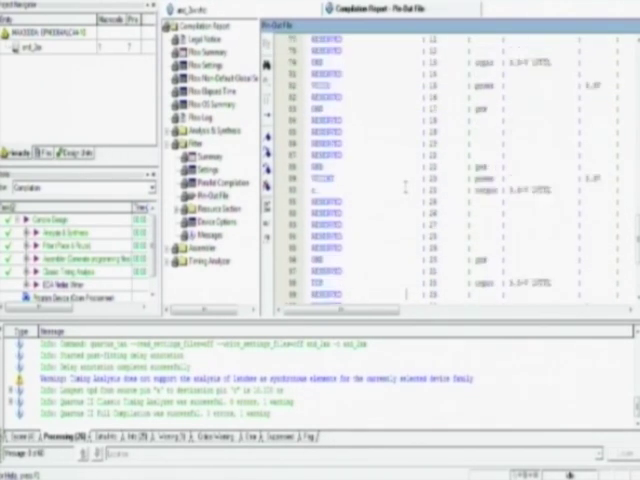
Scroll down the Pin-Out File report to the 3.3-V LVTTL input and output pins
scroll("down", 3)
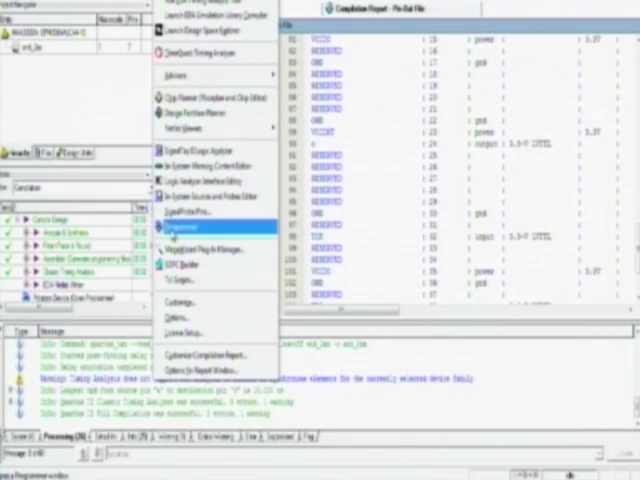
In the Programmer, create a Serial Vector Format programming file via Create JAM, SVF, or ISC File
left_click(192, 231)
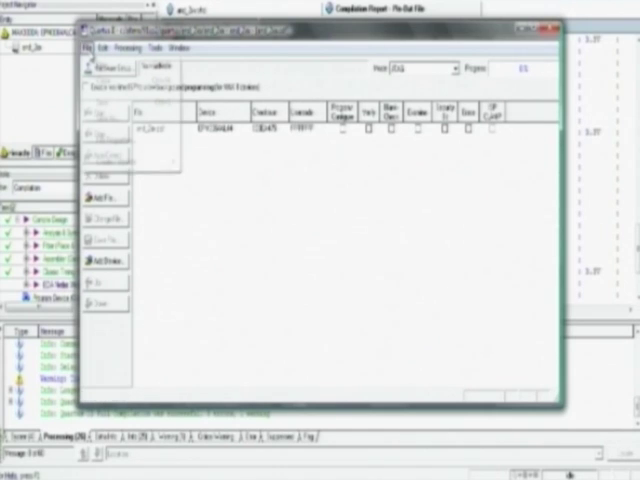
left_click(92, 44)
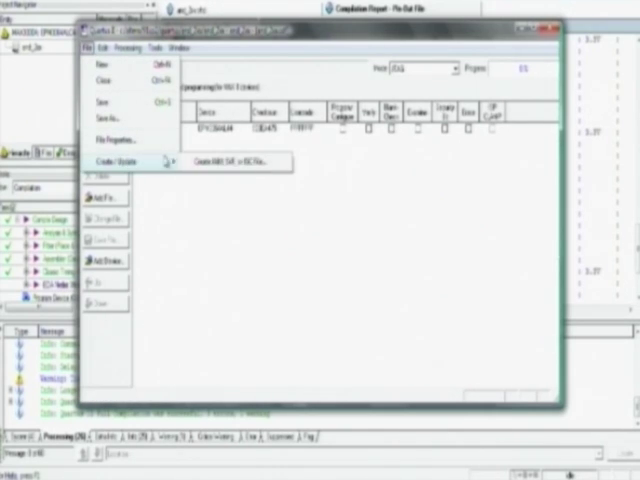
left_click(225, 161)
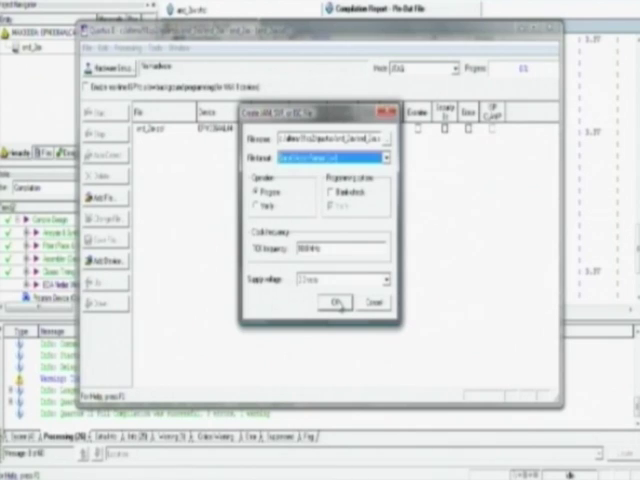
left_click(334, 301)
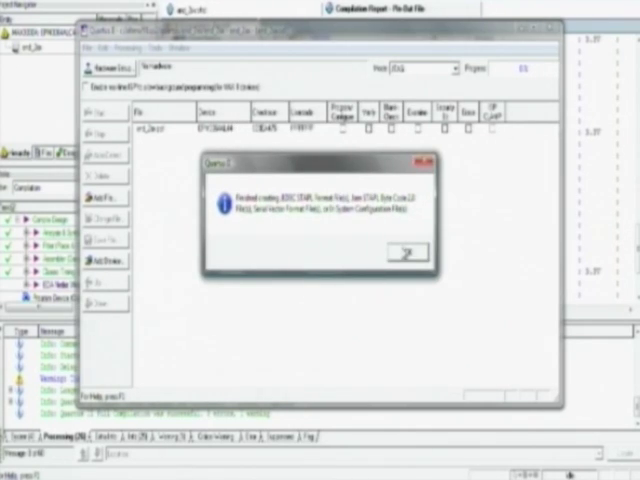